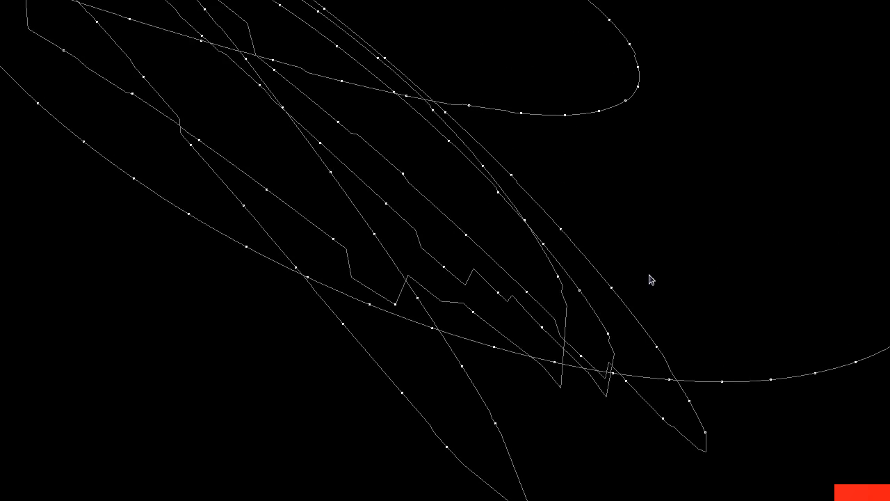
{"action": "mouse_move", "coordinate": [491, 195]}
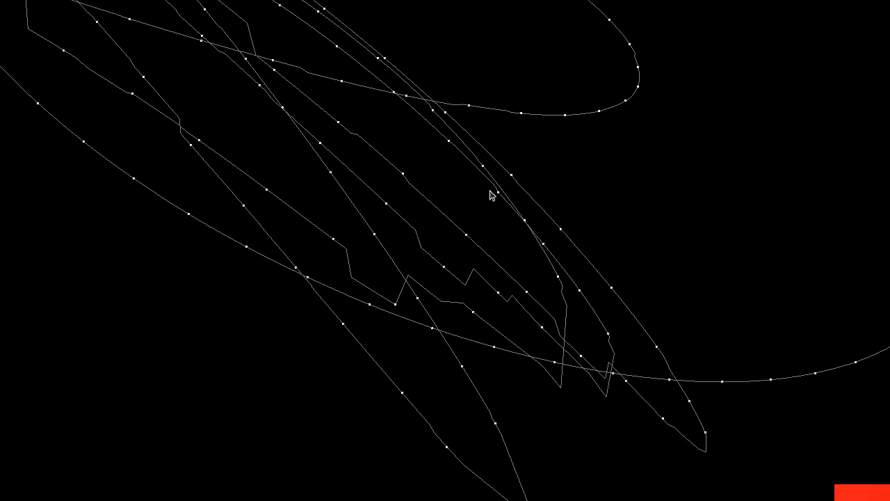
{"action": "mouse_move", "coordinate": [489, 298]}
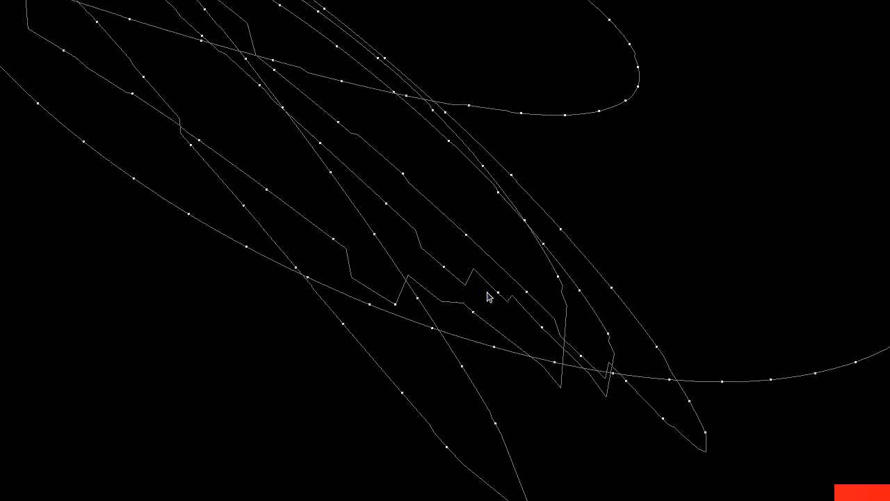
{"action": "mouse_move", "coordinate": [485, 309]}
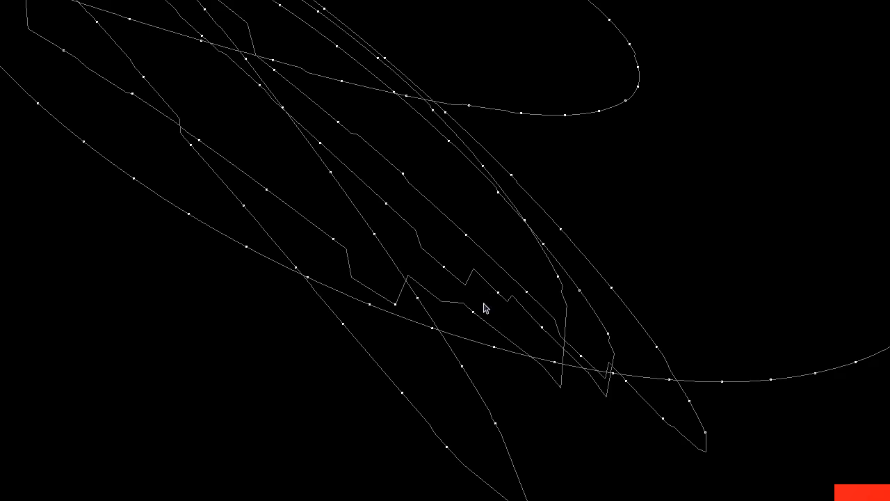
{"action": "mouse_move", "coordinate": [484, 292]}
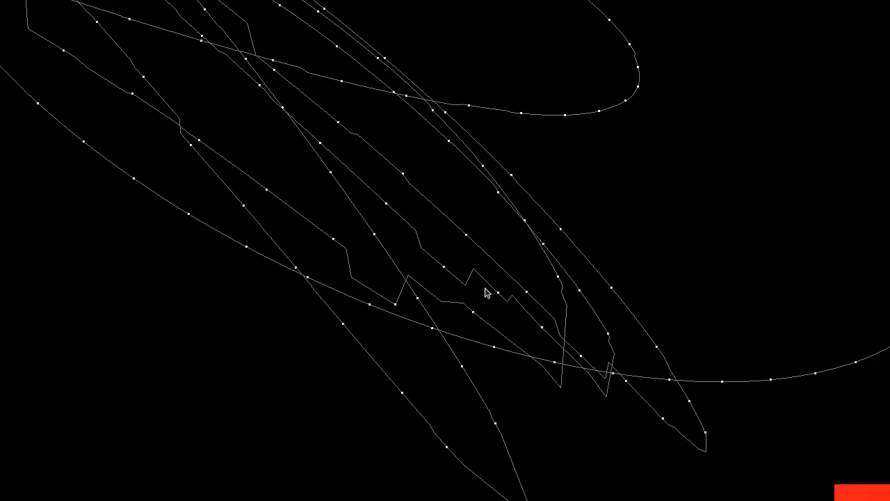
{"action": "mouse_move", "coordinate": [495, 298]}
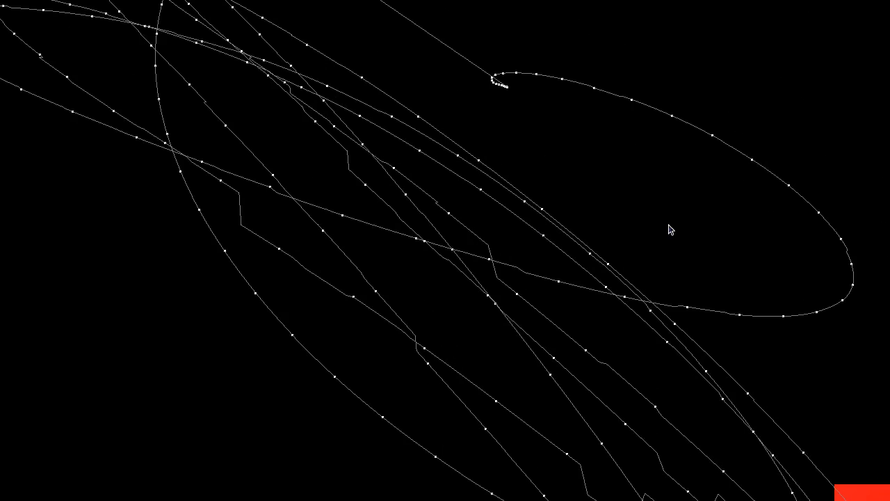
{"action": "mouse_move", "coordinate": [661, 249]}
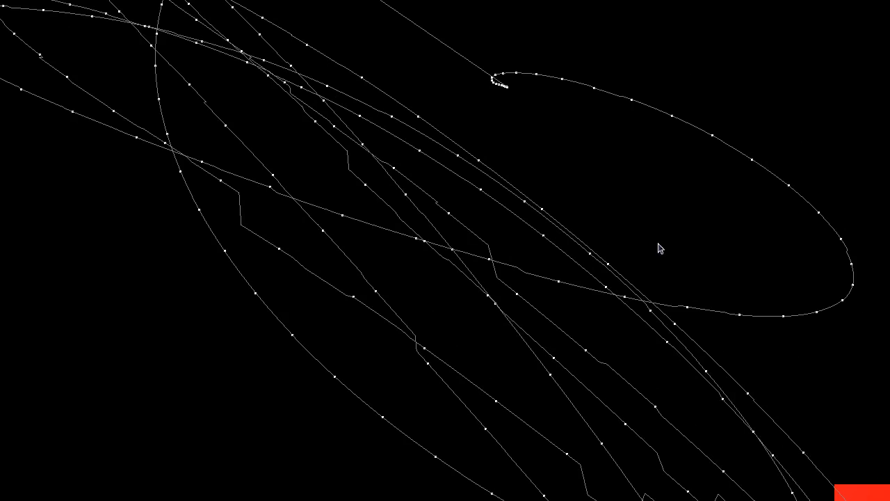